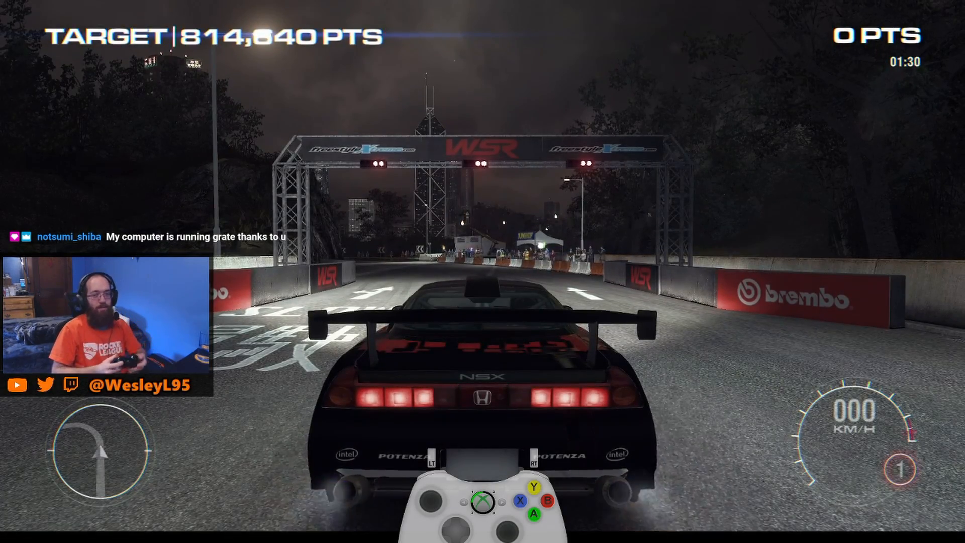
Step: Accelerate the black NSX through the night drift event toward the 814,640-point target
key(RT)
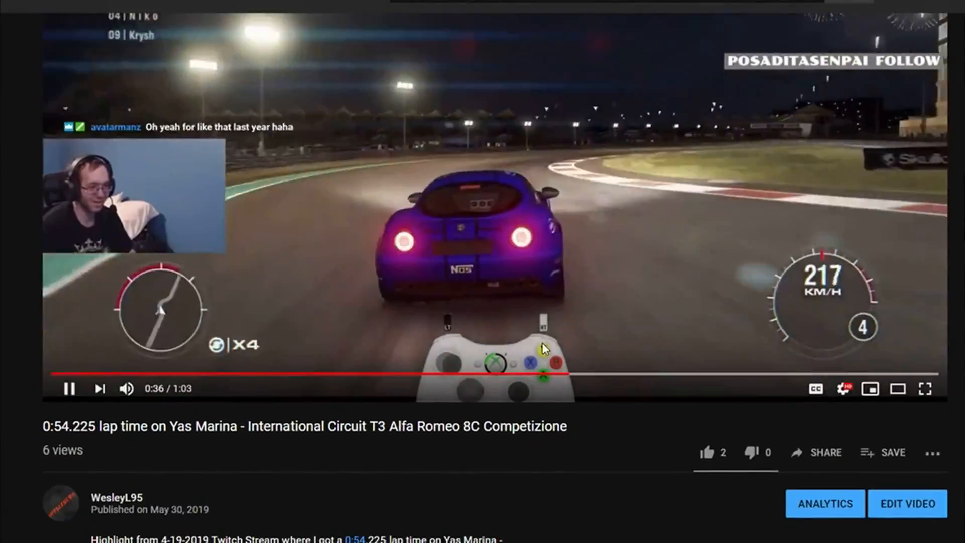
Step: Expand the video description and follow its twitch.tv channel link
scroll(down, 3)
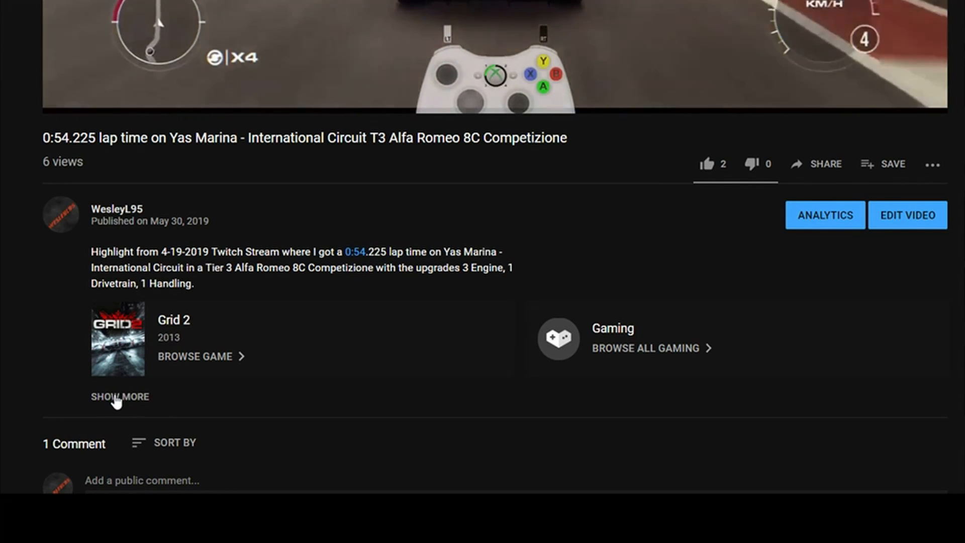
click(119, 396)
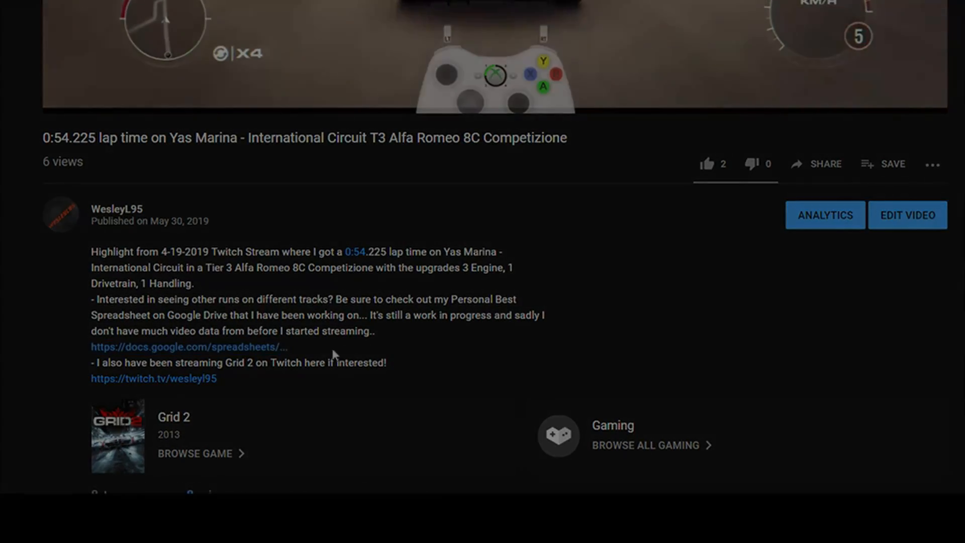
click(152, 379)
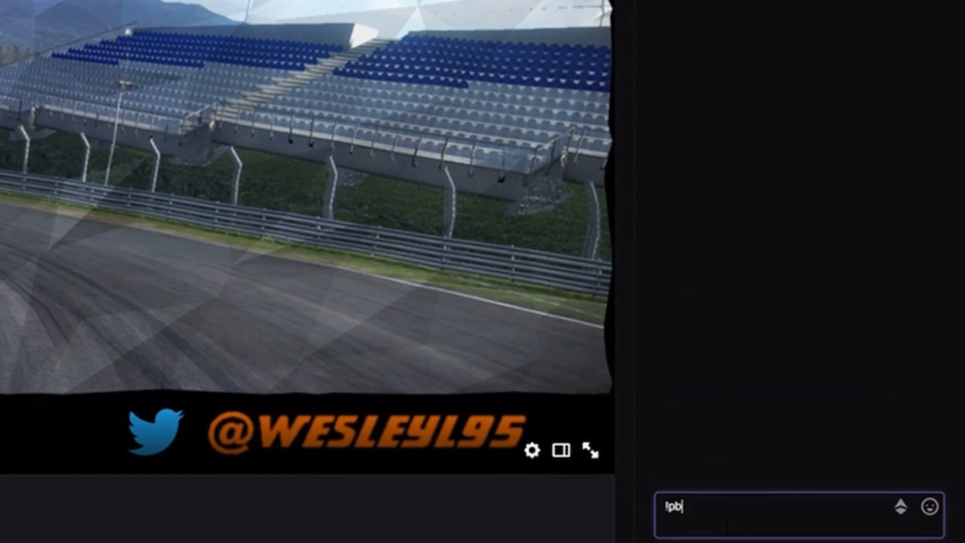
Step: Send !pb in Stream Chat, then follow the Grid 2 Spreadsheet link in the About panel
key(Return)
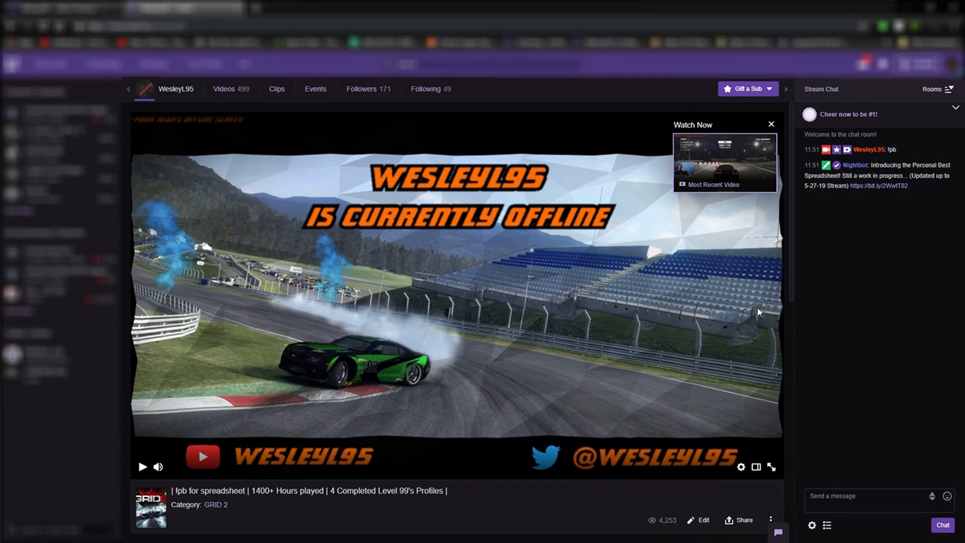
click(770, 123)
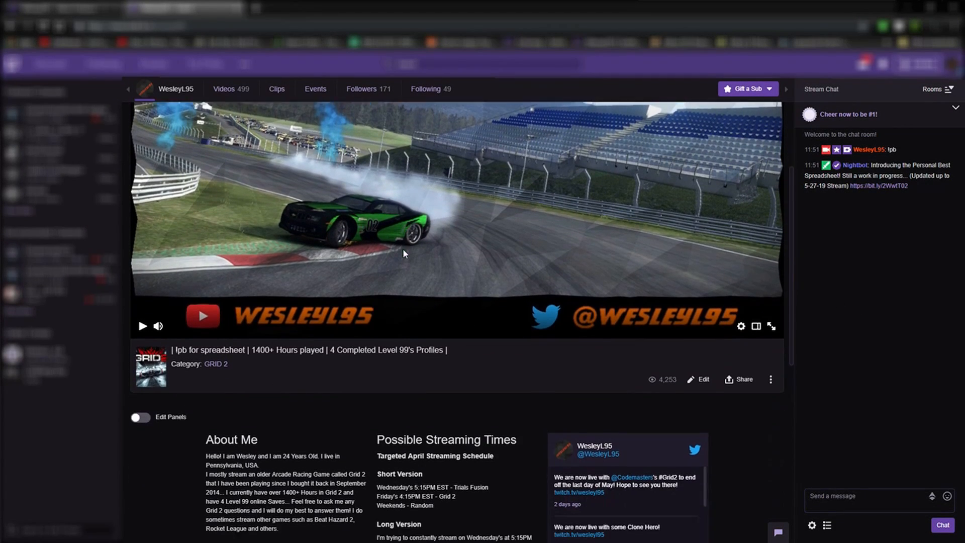
scroll(down, 3)
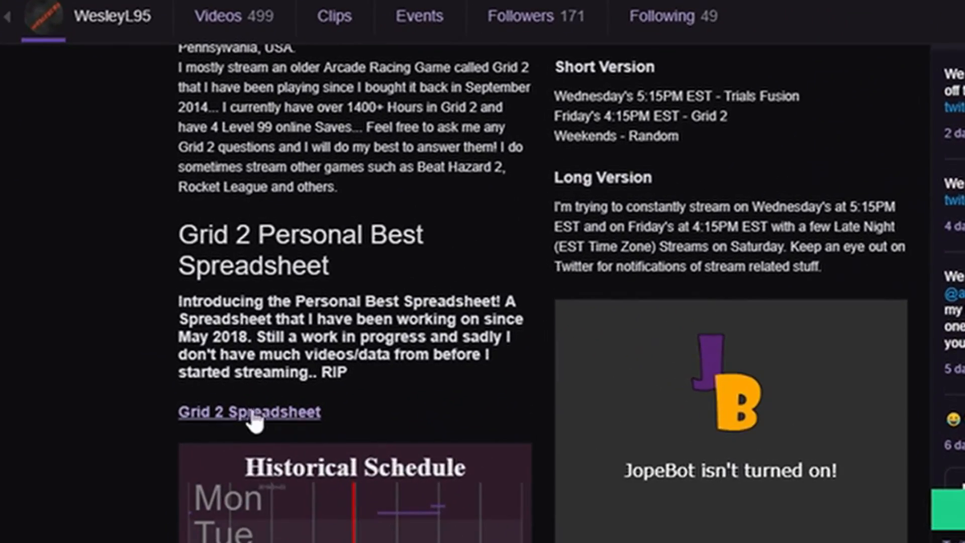
click(249, 412)
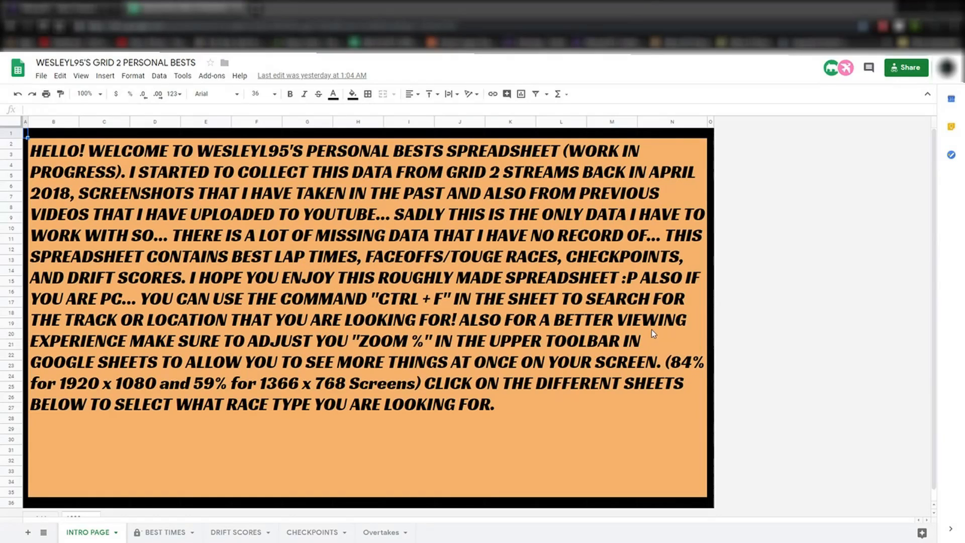
mouse_move(815, 294)
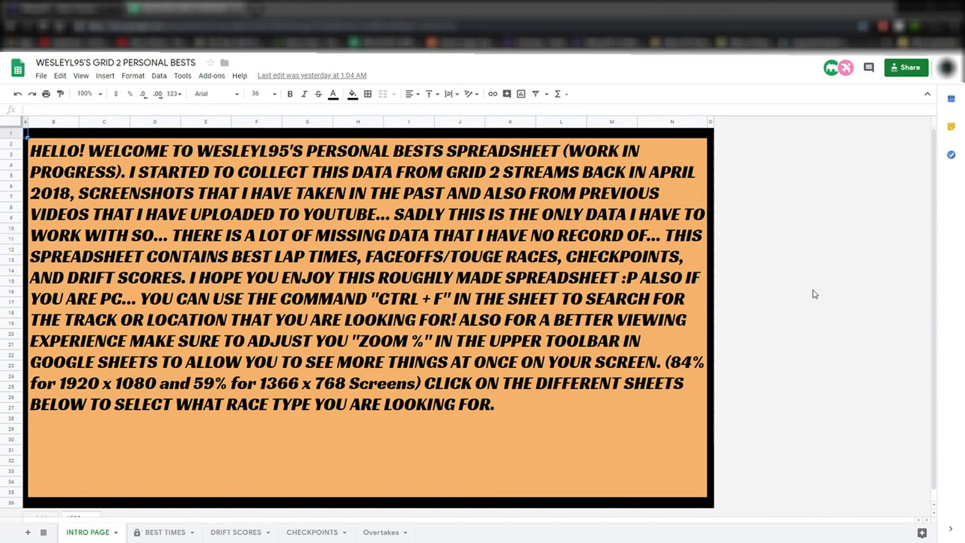
mouse_move(790, 296)
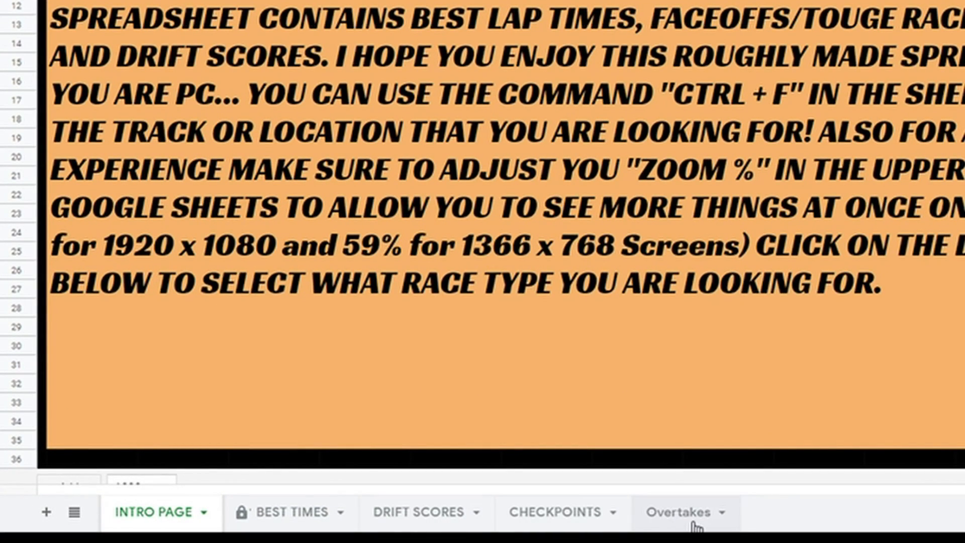
Step: Switch to the BEST TIMES sheet listing Algarve Club Circuit lap records
click(283, 512)
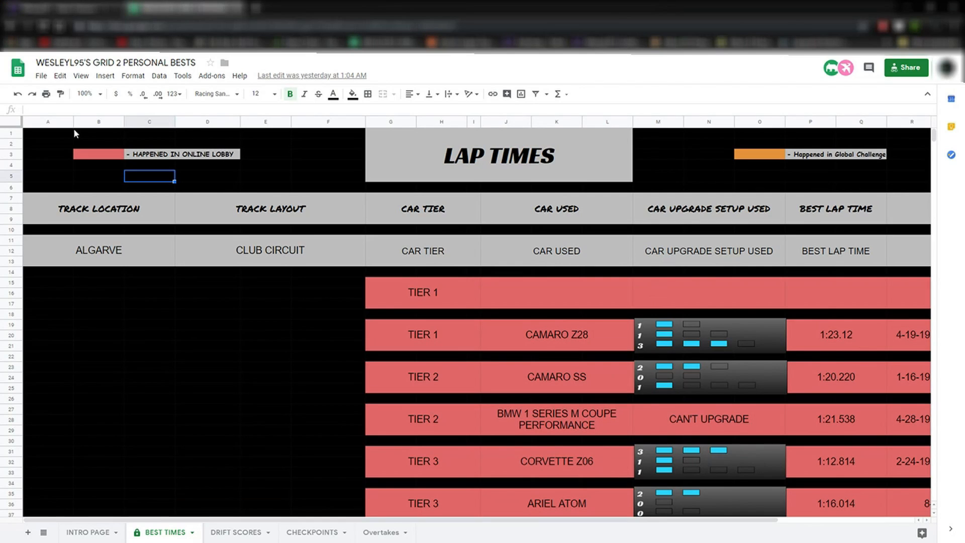
click(47, 133)
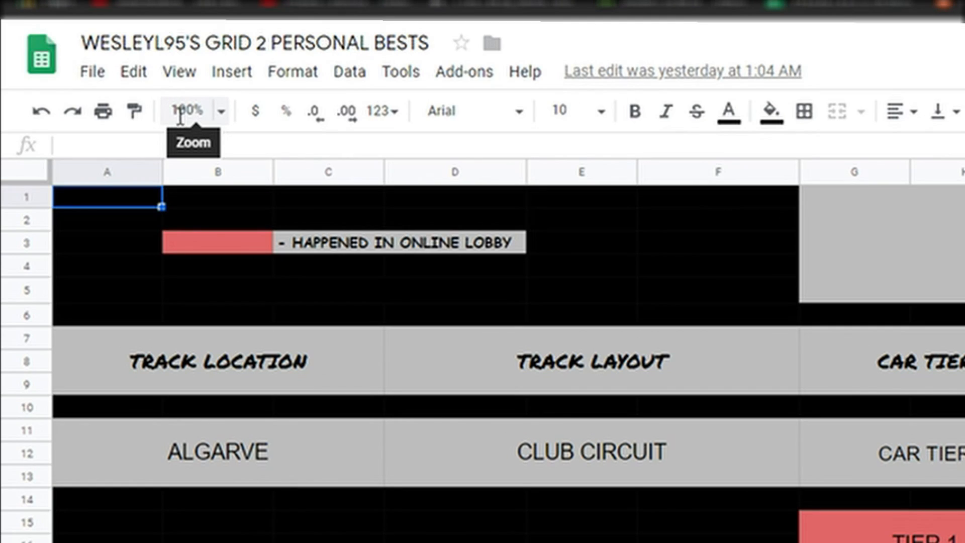
Step: Zoom the sheet to 75%, then to a custom 84% so the whole table fits
click(194, 110)
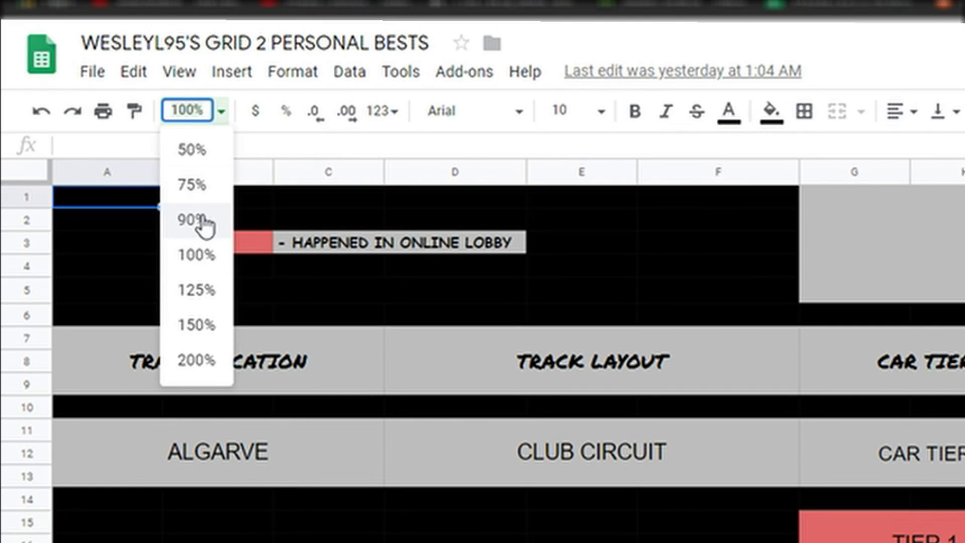
click(193, 184)
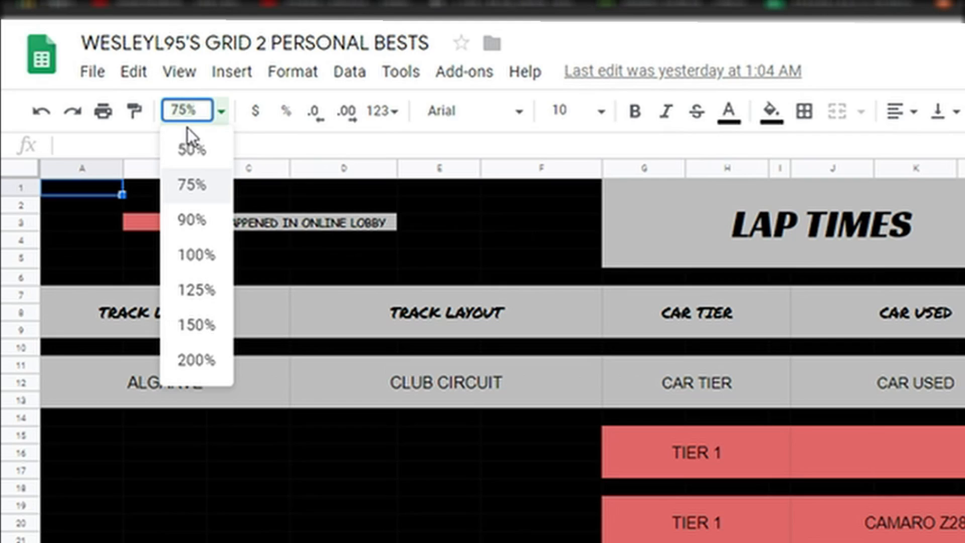
click(193, 220)
text(84)
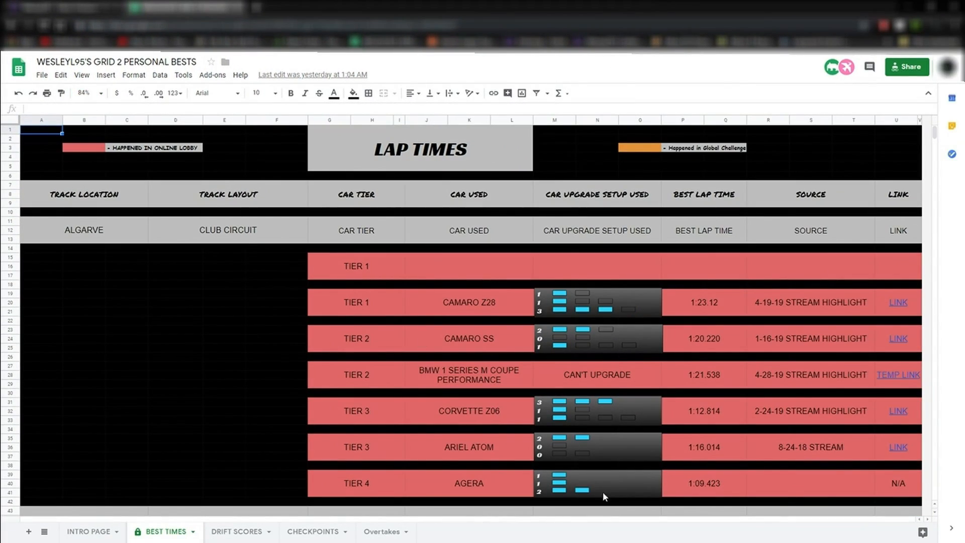
mouse_move(489, 536)
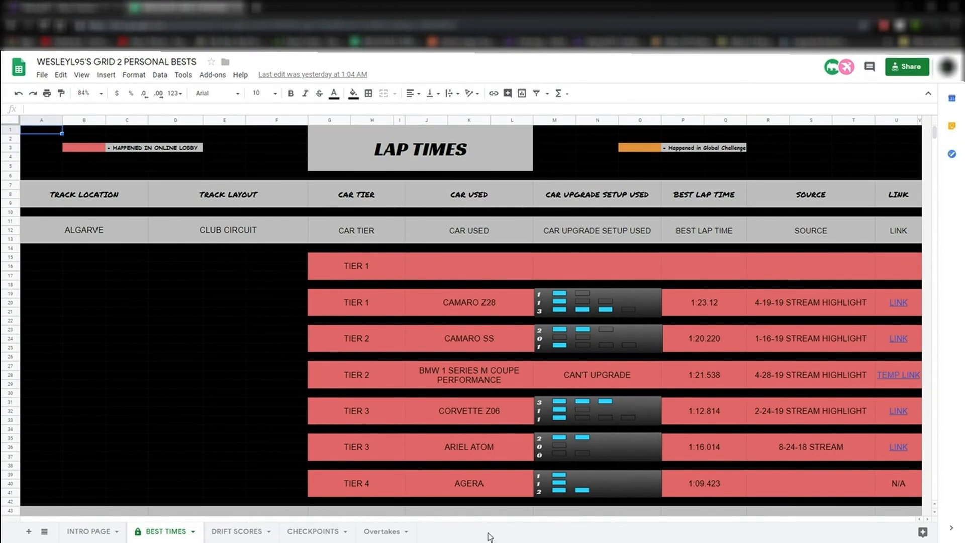
scroll(down, 3)
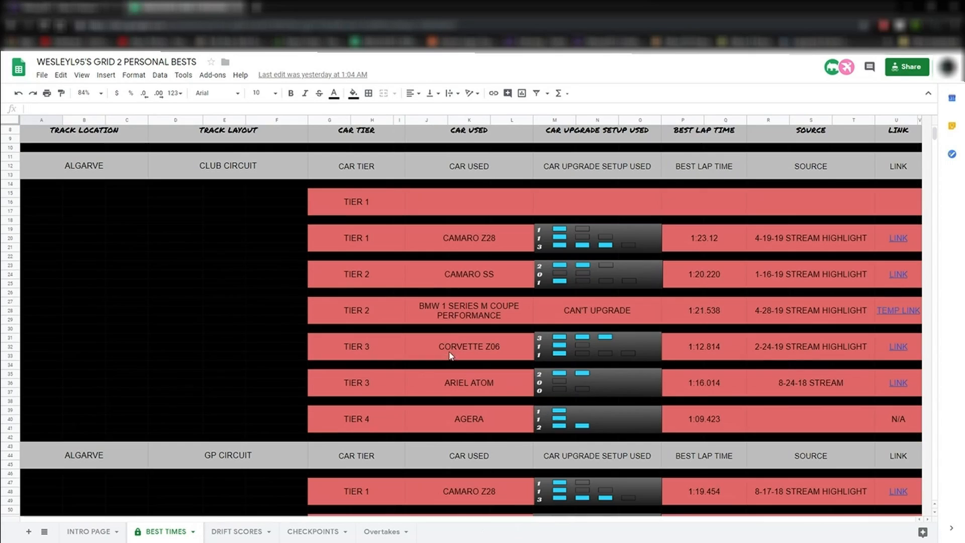
mouse_move(612, 246)
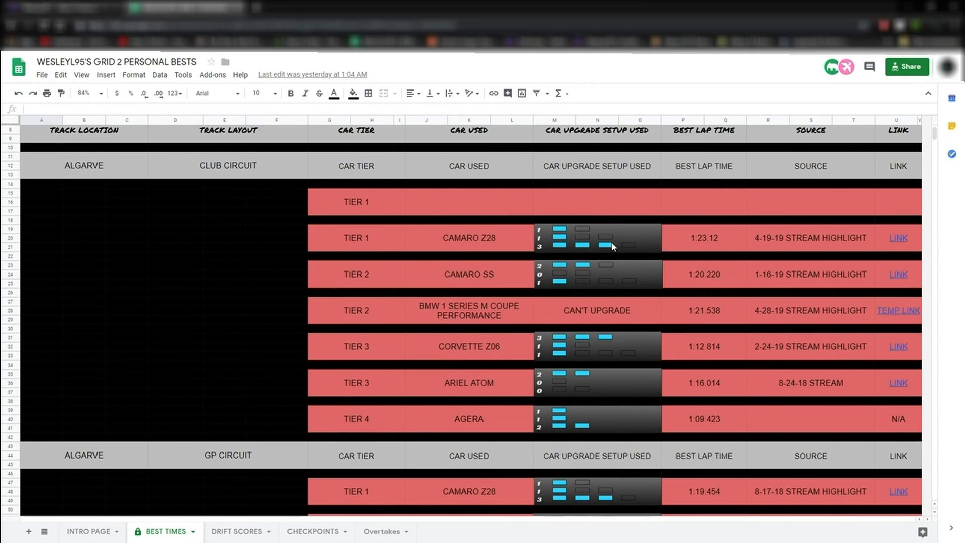
scroll(up, 3)
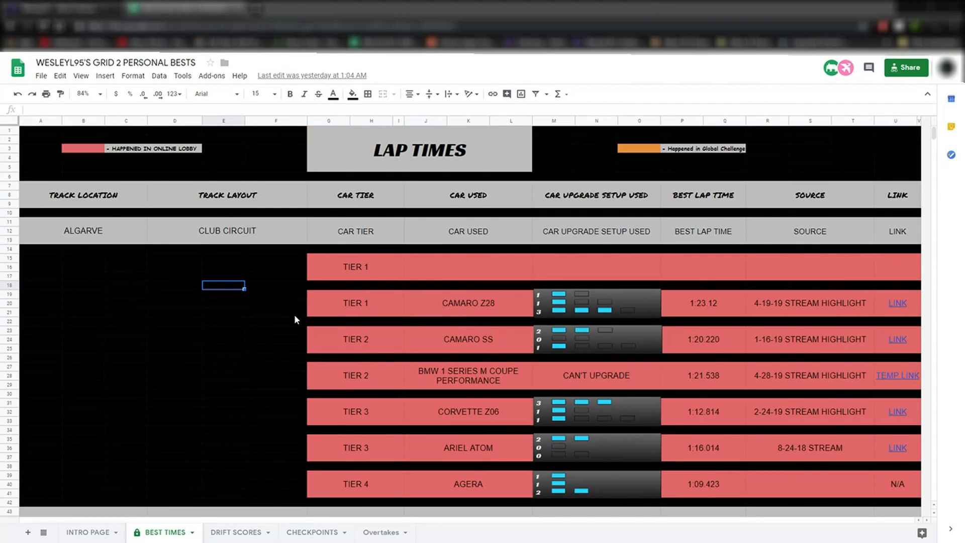
mouse_move(510, 78)
text(gffff)
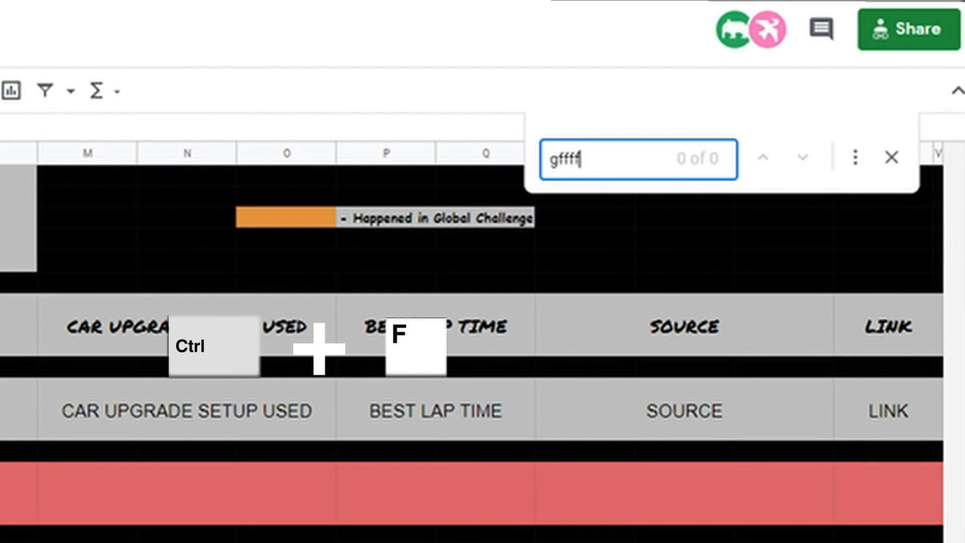
Step: Search the sheet for 'california', landing on the first of 12 matches
key(ctrl+a)
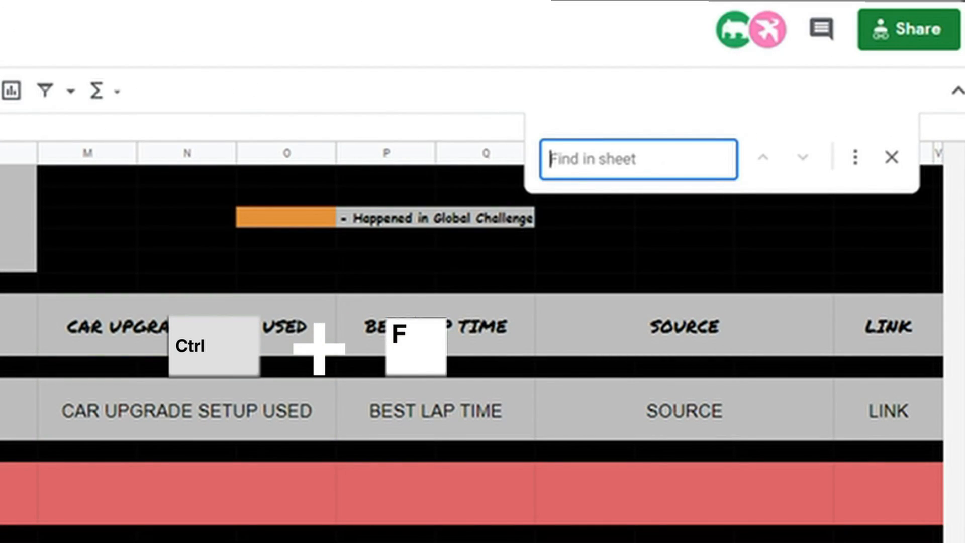
text(california)
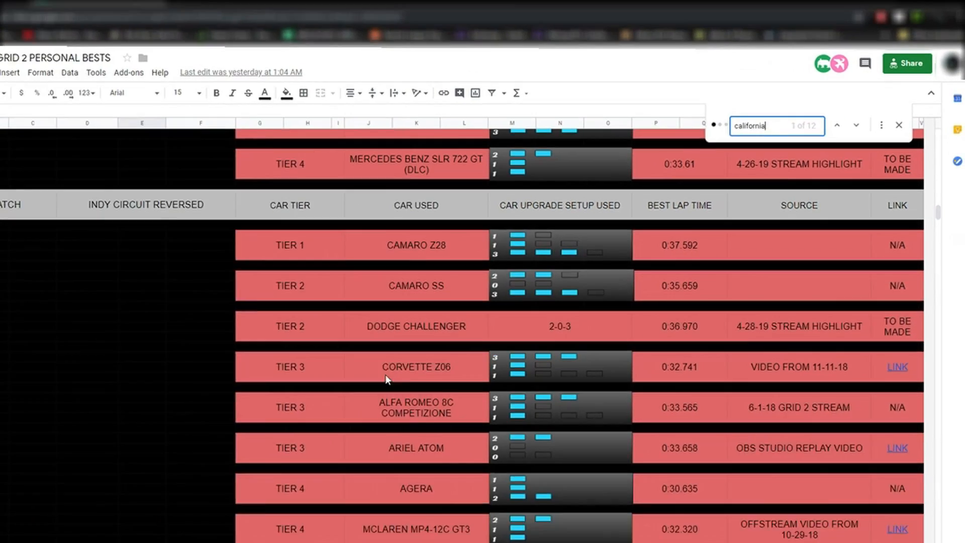